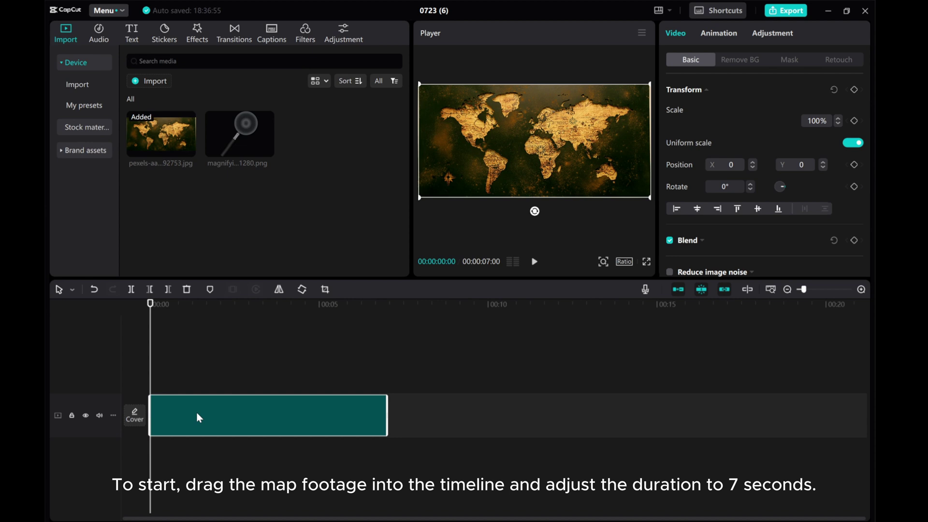
mouse_move(480, 248)
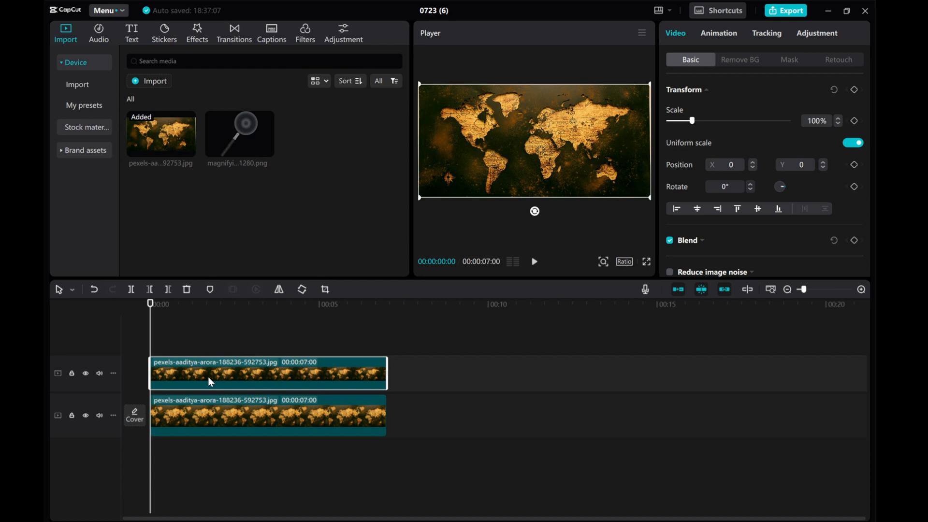
Desaturate the top map copy to -50 in Adjustment > Basic for a black-and-white look.
click(817, 33)
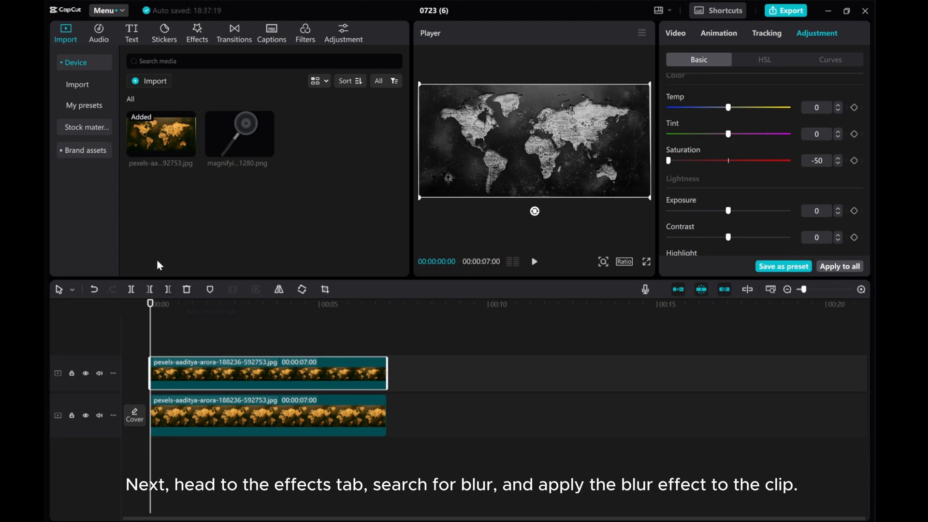
Search the effects for 'blur', apply Blur to the top clip at strength 26.
click(196, 28)
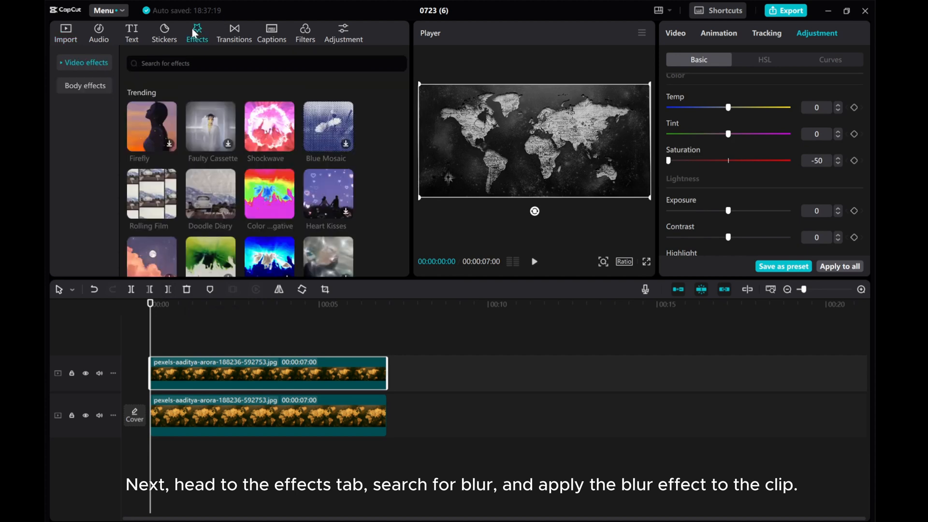
click(267, 63)
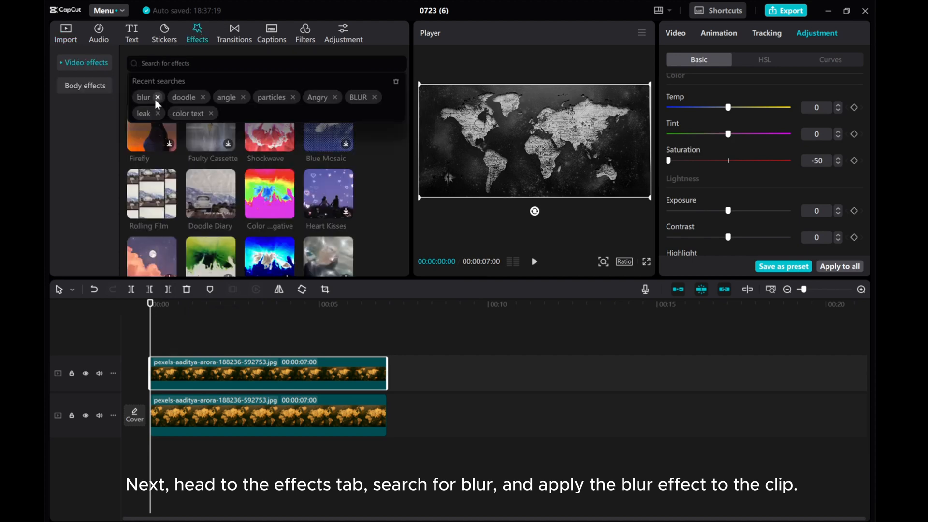
click(143, 97)
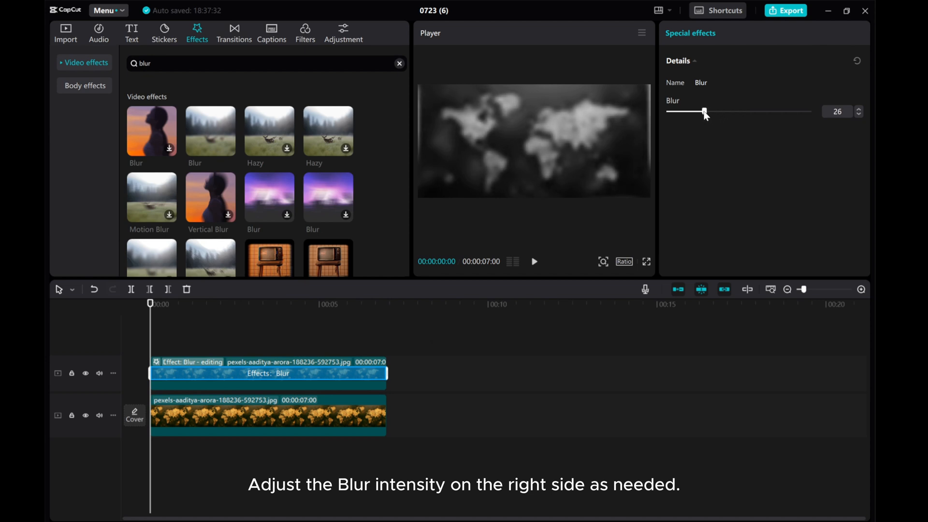
click(267, 414)
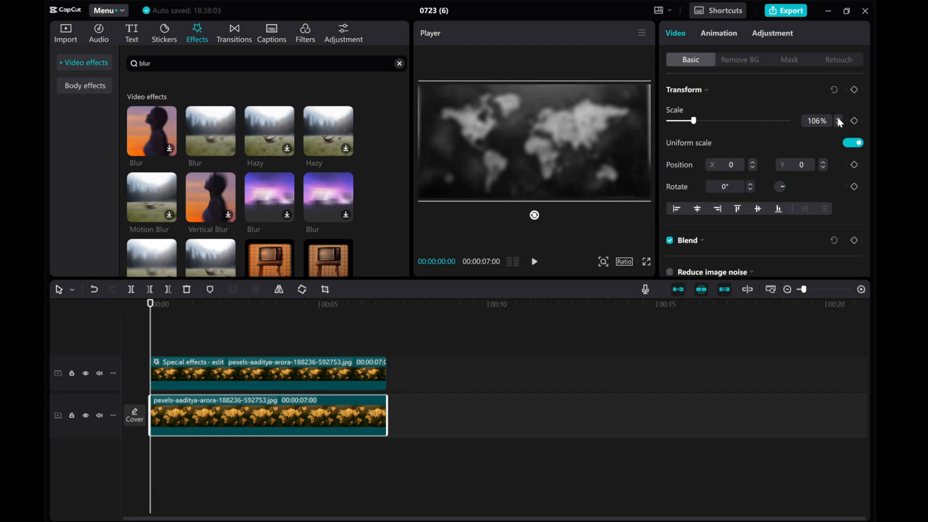
Raise the bottom colour map's Scale to 110% with the stepper.
click(839, 118)
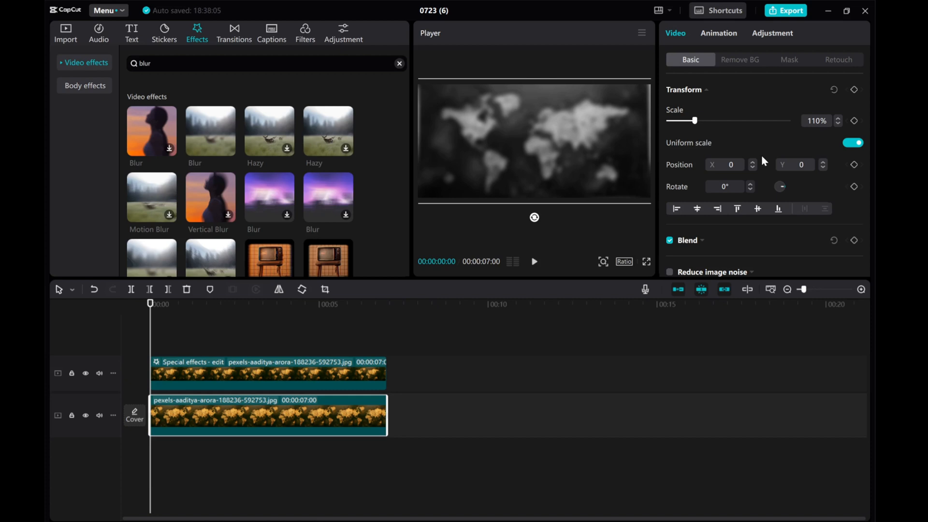
click(64, 30)
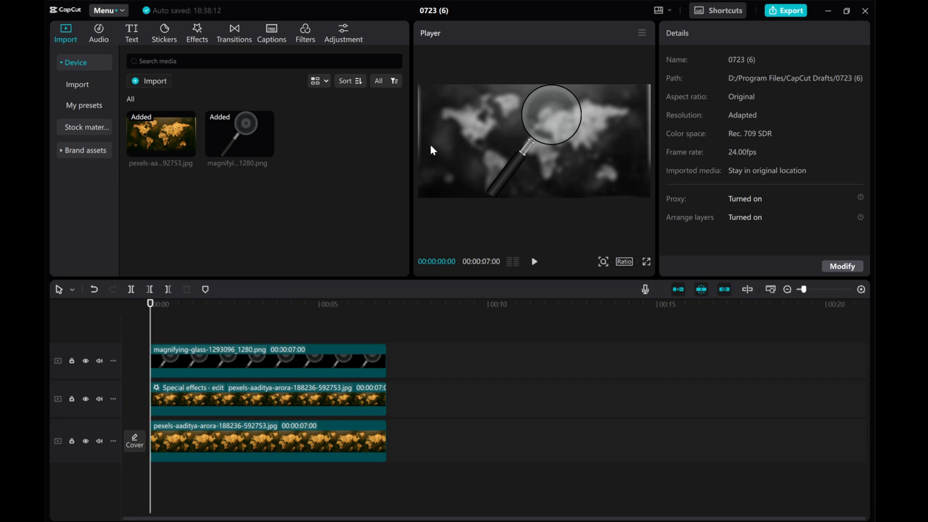
Place the magnifying glass PNG on a new top track spanning the full 7 seconds.
click(267, 360)
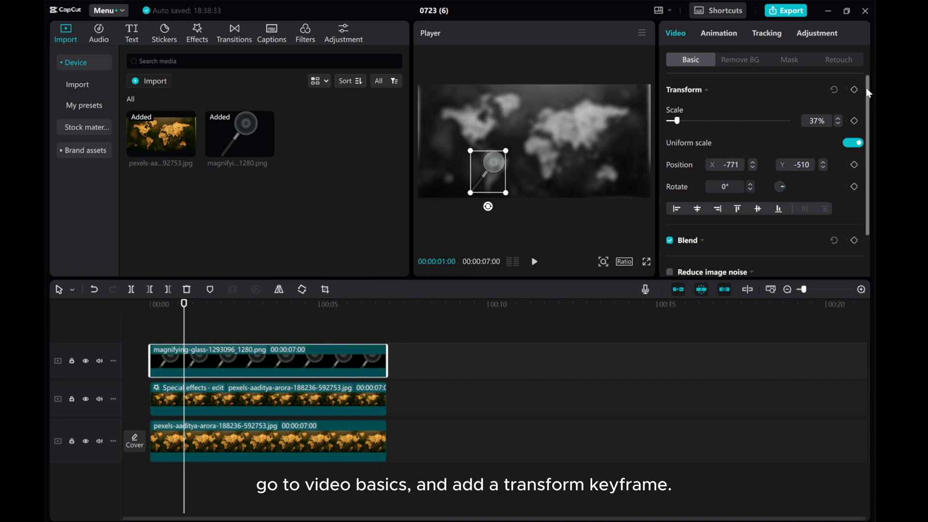
Keyframe the 37% glass lower left at 1s, upper left at 2s, held five frames later.
click(855, 89)
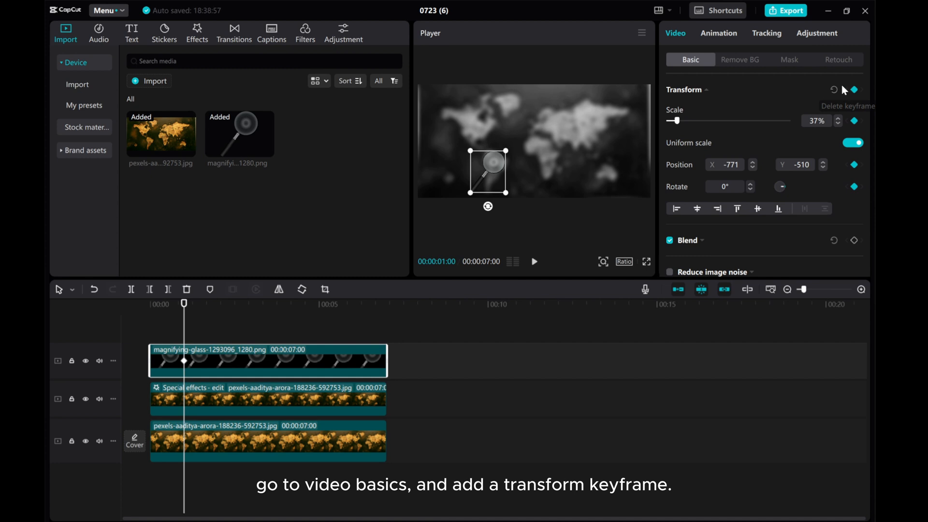
mouse_move(175, 330)
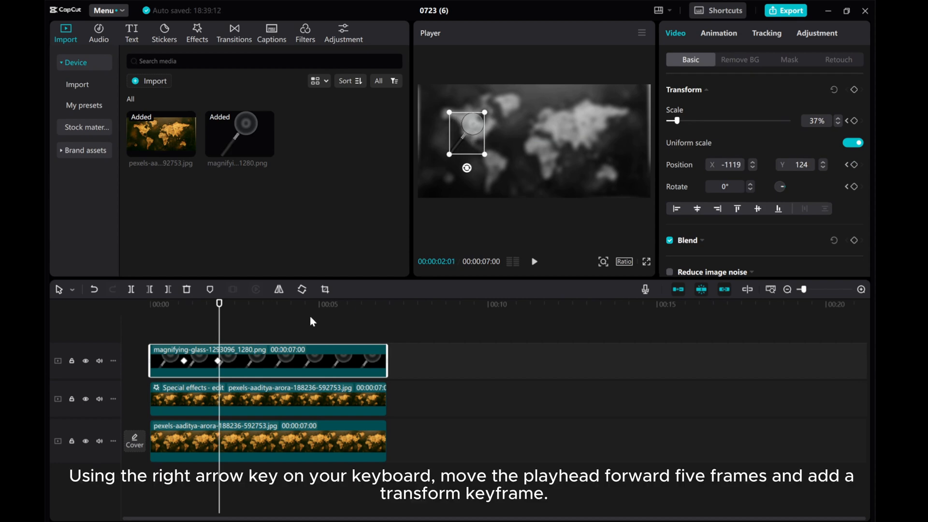
key(right)
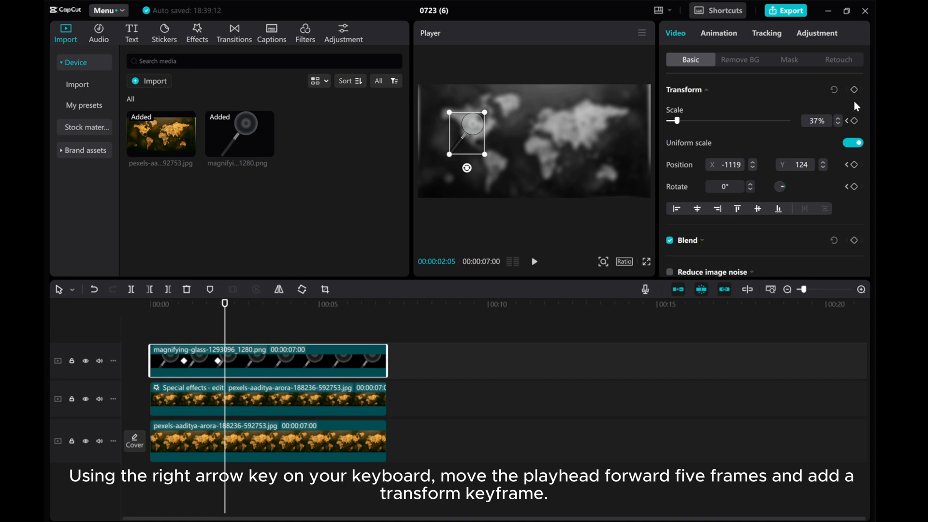
click(854, 89)
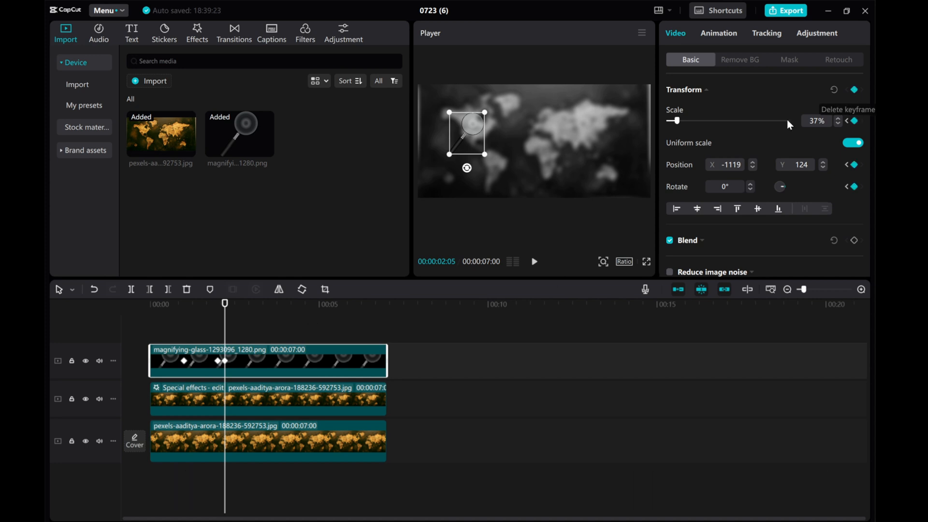
mouse_move(207, 394)
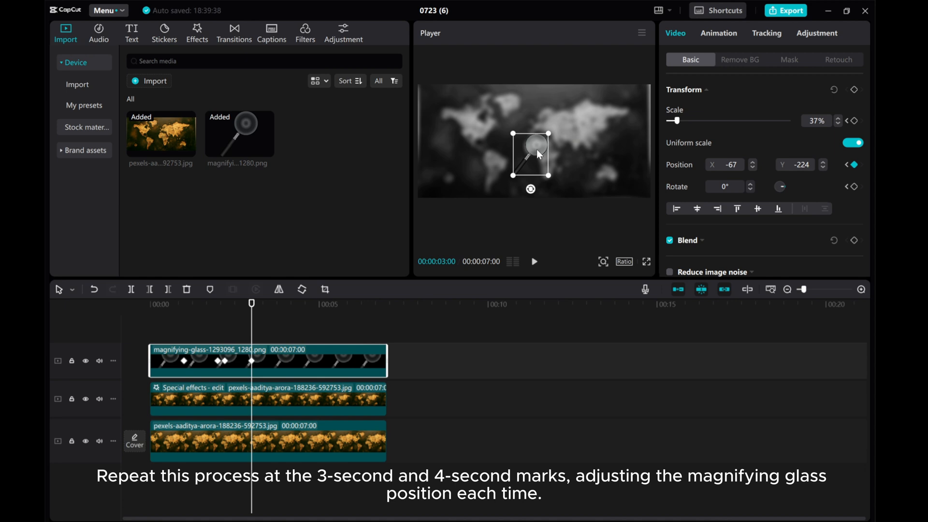
mouse_move(319, 364)
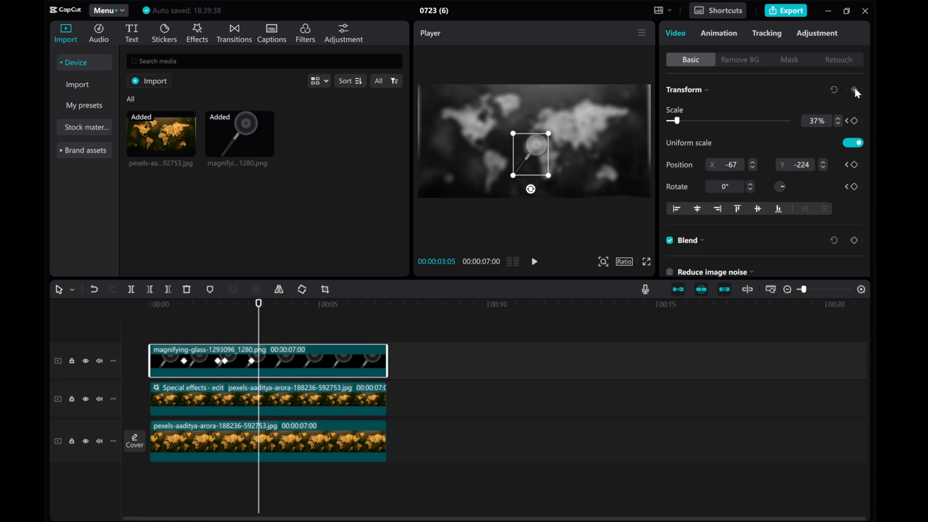
Keyframe the glass at the map centre at 3s, hold five frames, then upper right at 4s.
click(854, 89)
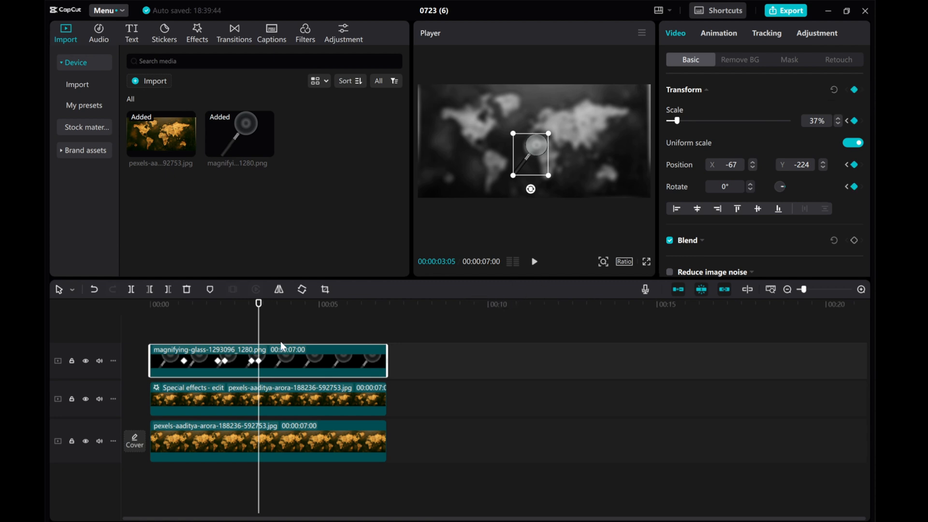
mouse_move(261, 339)
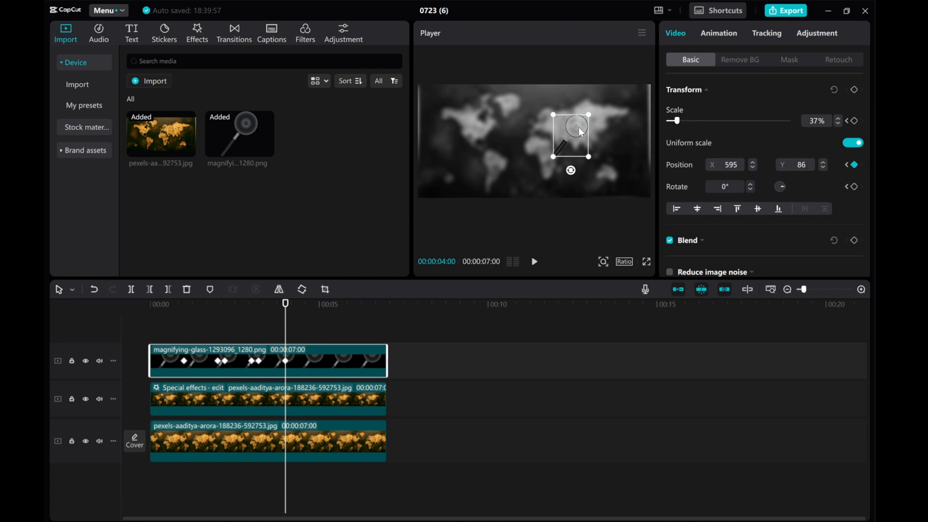
mouse_move(548, 256)
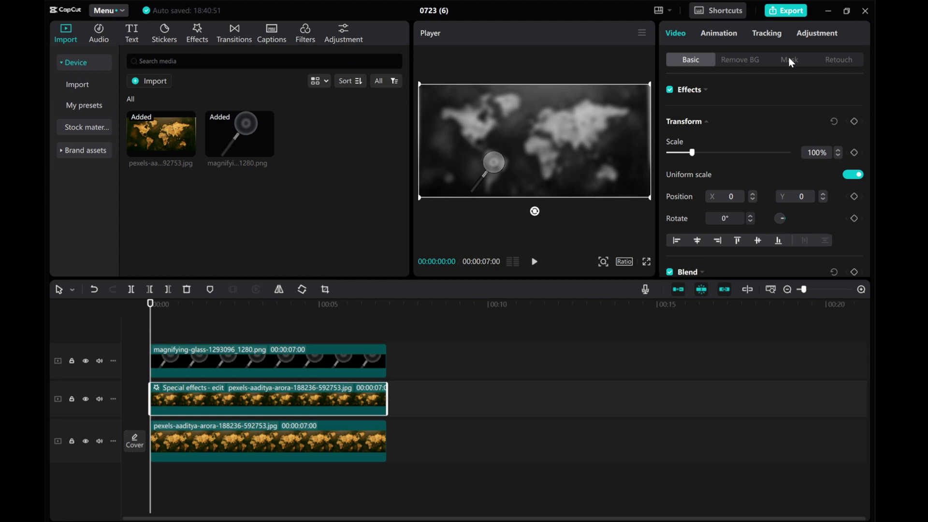
Give the blurred map a reversed Circle mask sized and placed over the glass lens.
click(790, 59)
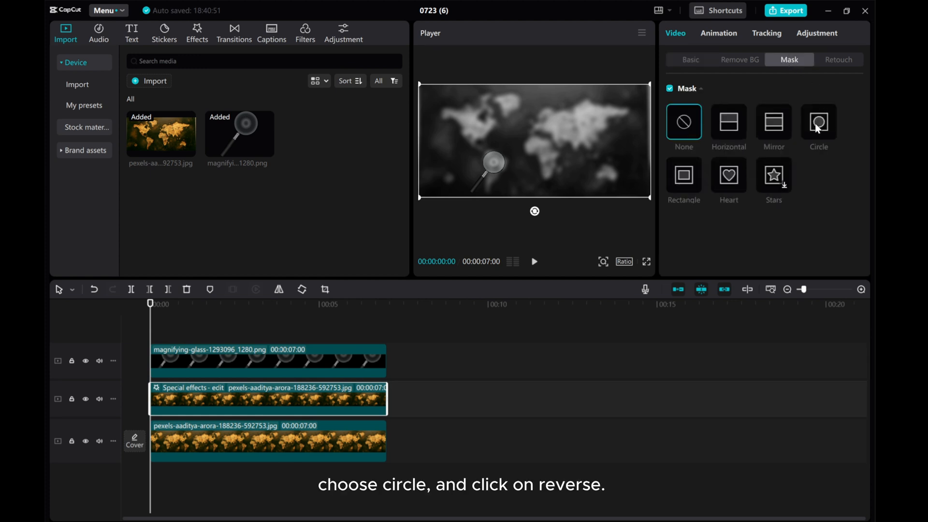
click(819, 123)
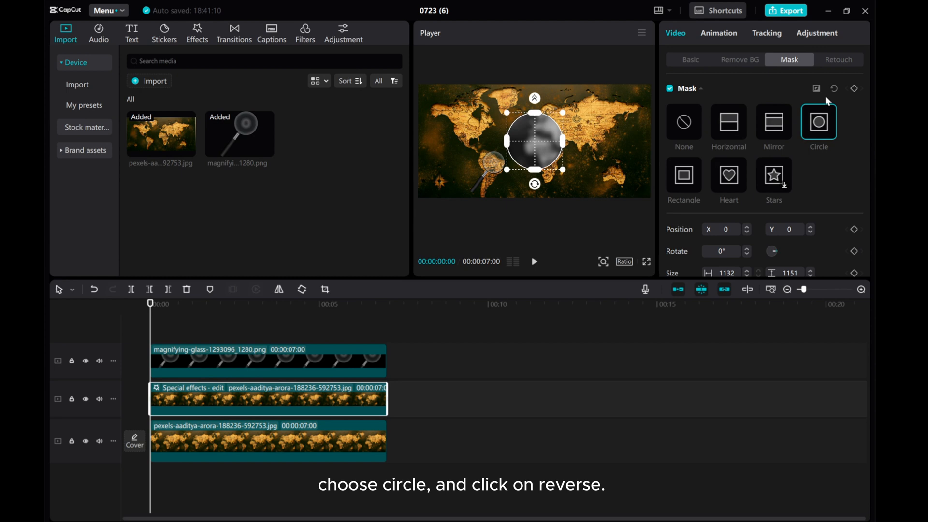
click(816, 88)
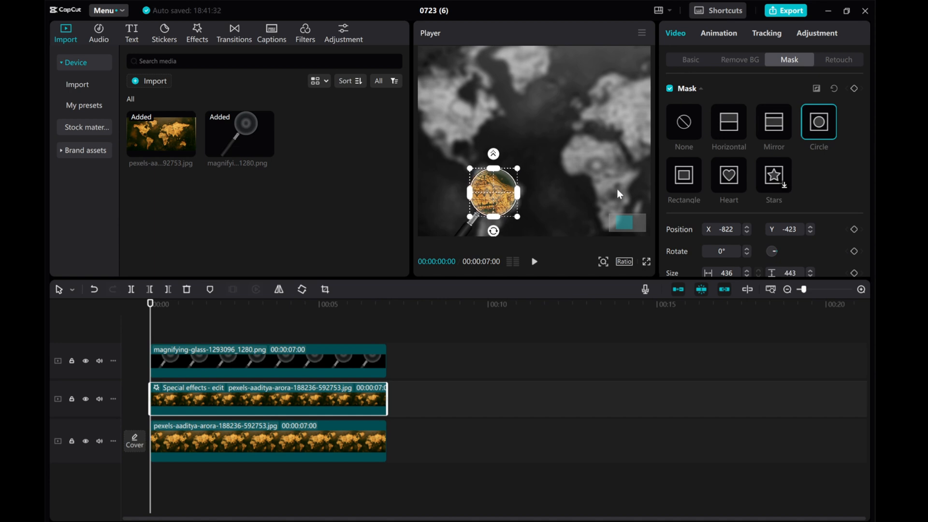
mouse_move(517, 174)
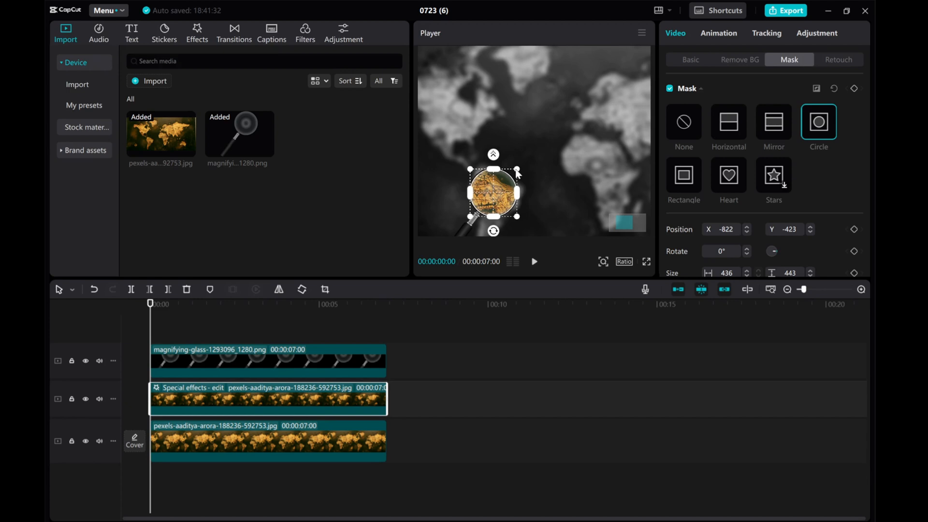
Raise the mask's Feather slightly to soften the colour circle's edge.
scroll(down, 3)
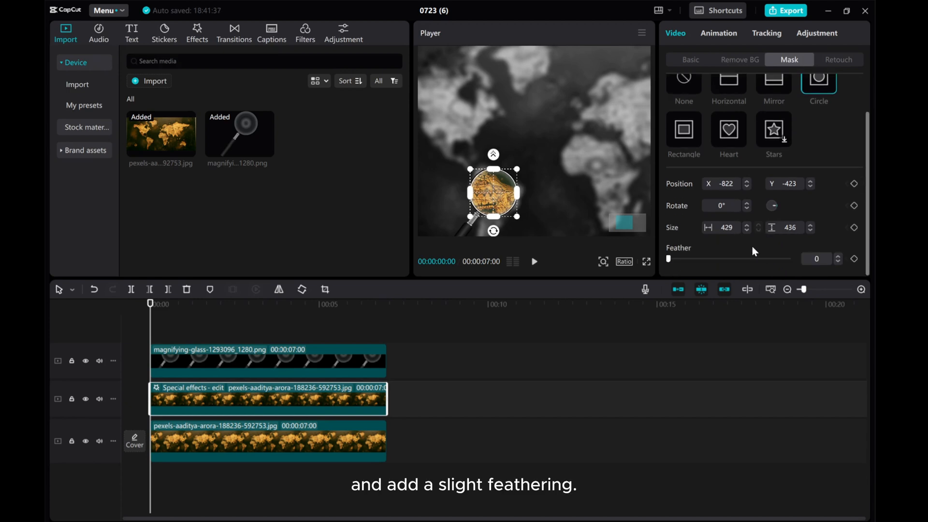
click(837, 257)
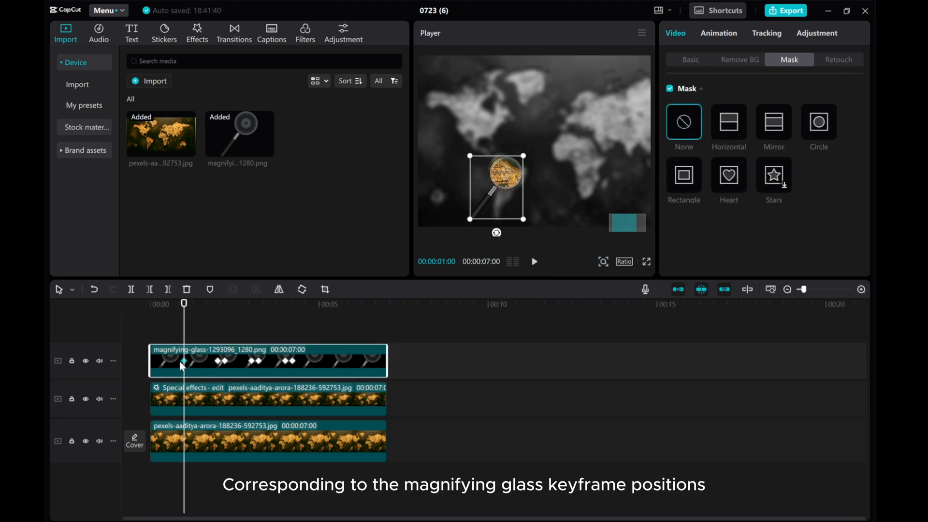
mouse_move(187, 413)
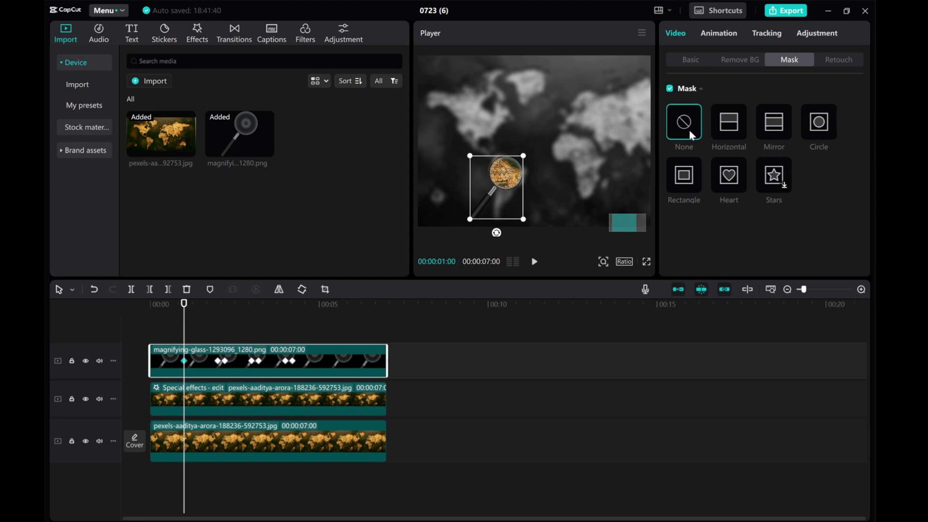
Add mask keyframes at 1s and 2s with the circle moved onto the lens.
click(818, 123)
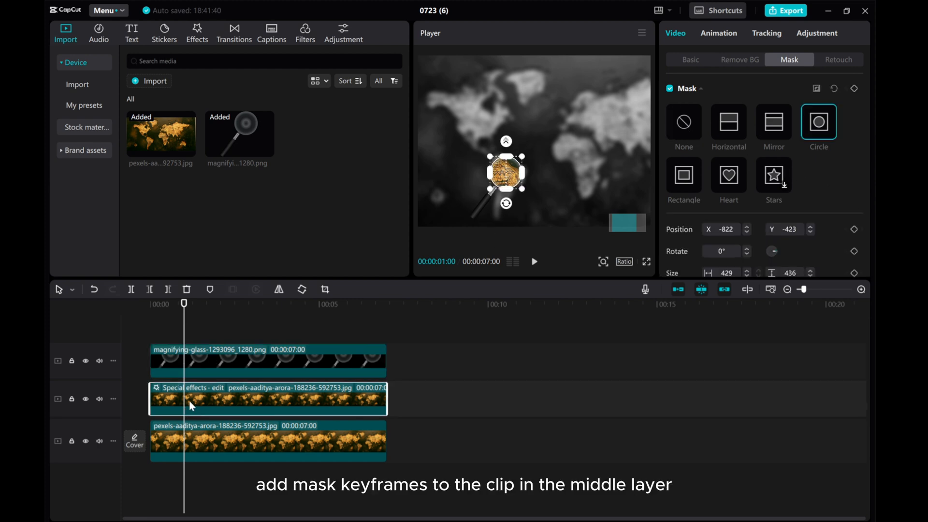
click(854, 88)
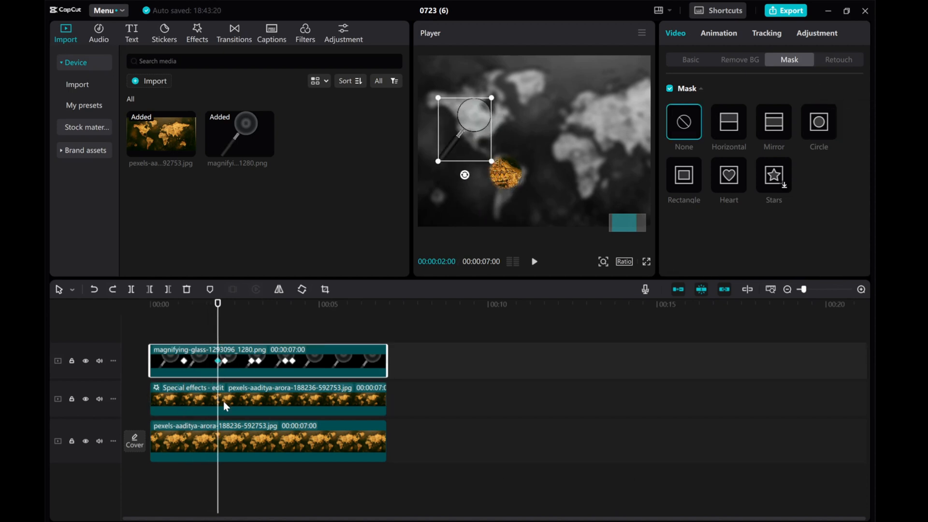
click(819, 124)
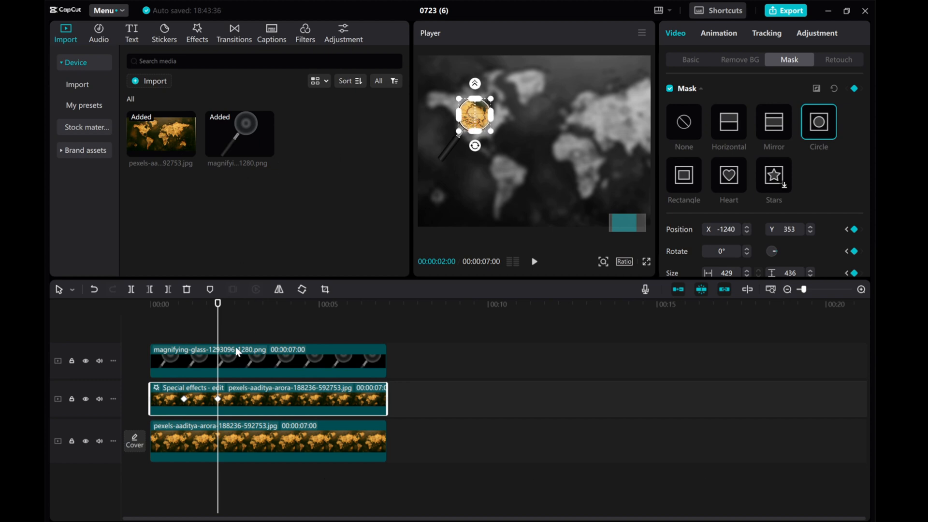
Reposition and keyframe the circle mask over the lens at the centre and upper-right positions.
click(683, 122)
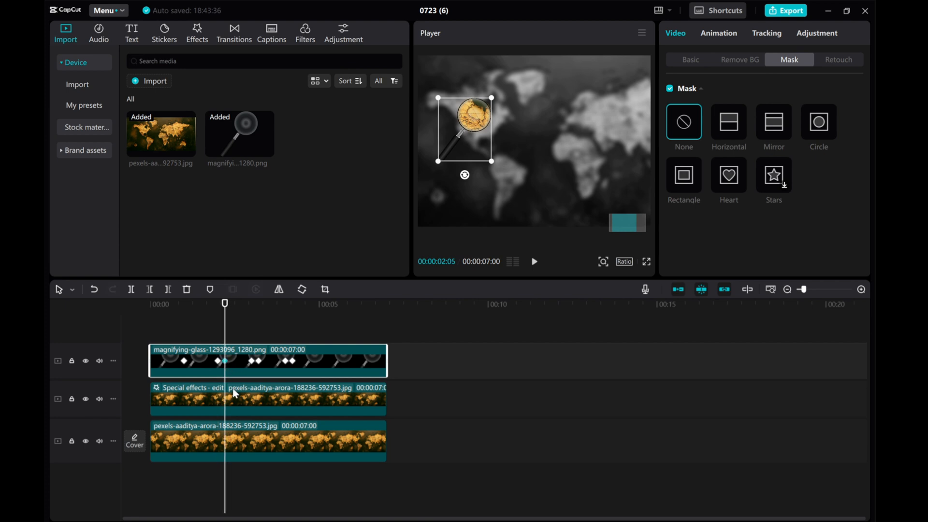
click(819, 123)
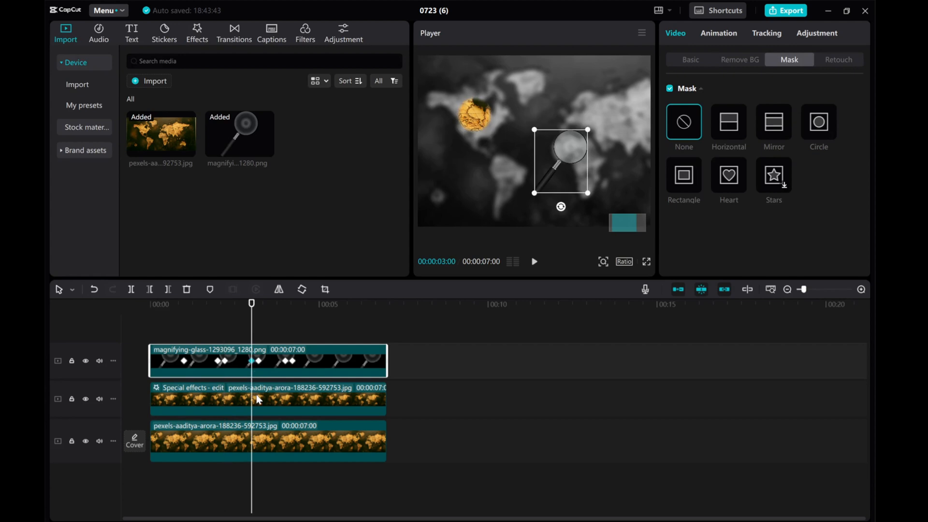
click(818, 125)
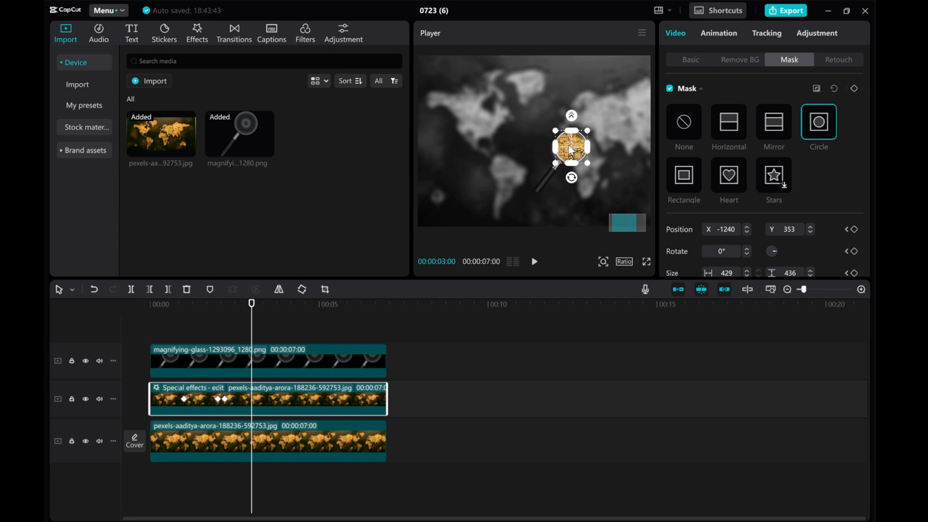
click(684, 125)
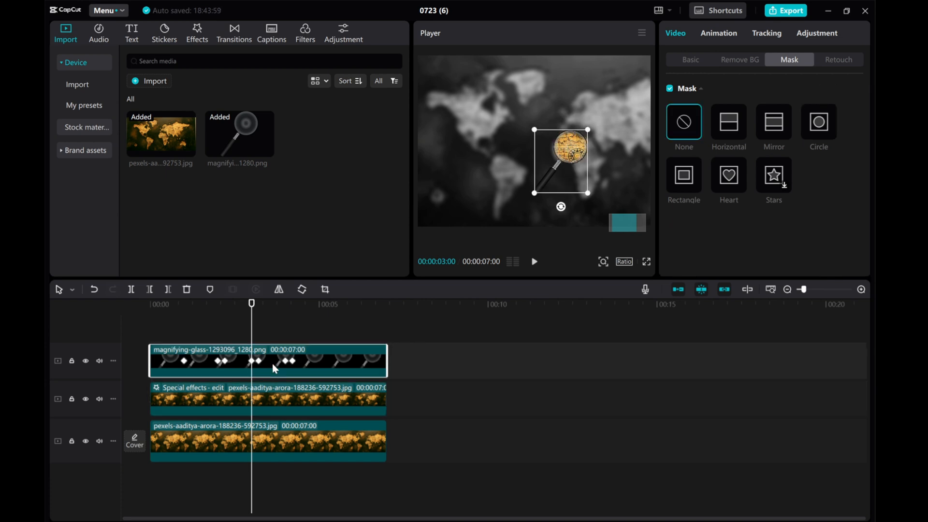
click(818, 122)
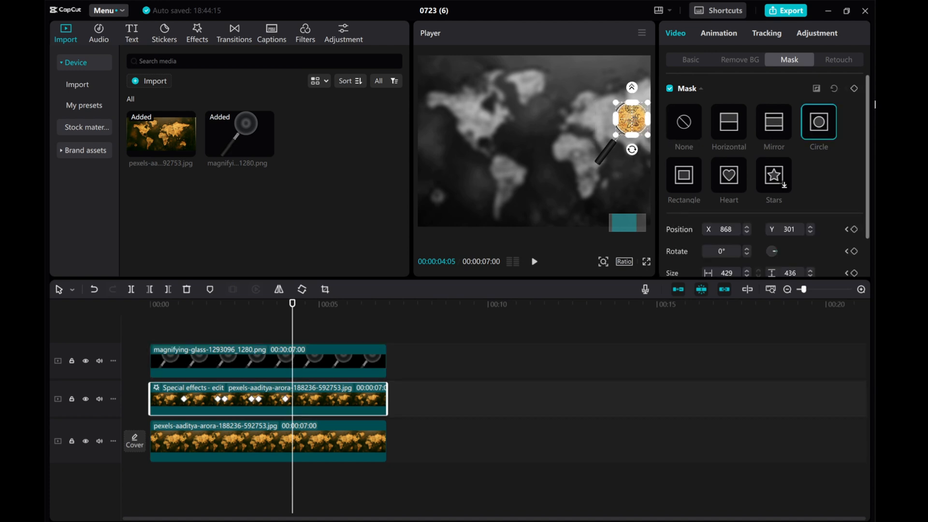
click(854, 88)
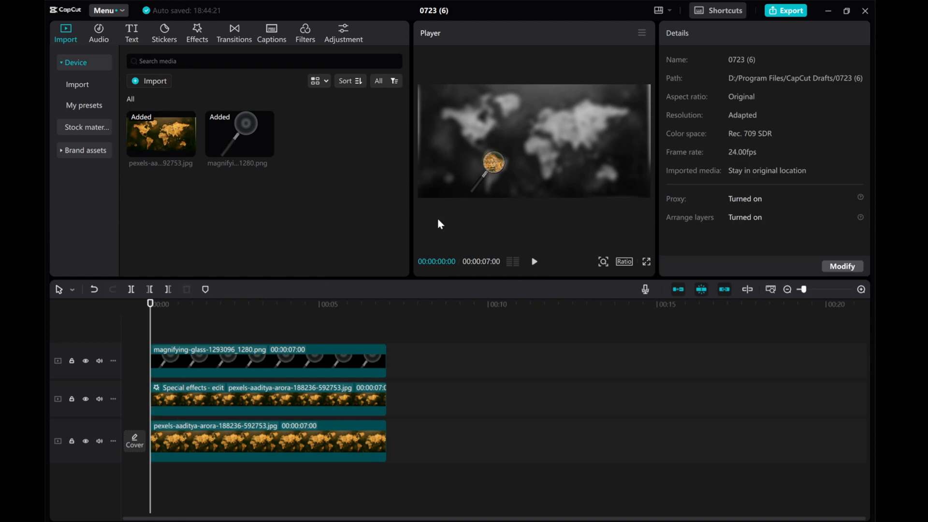
click(534, 262)
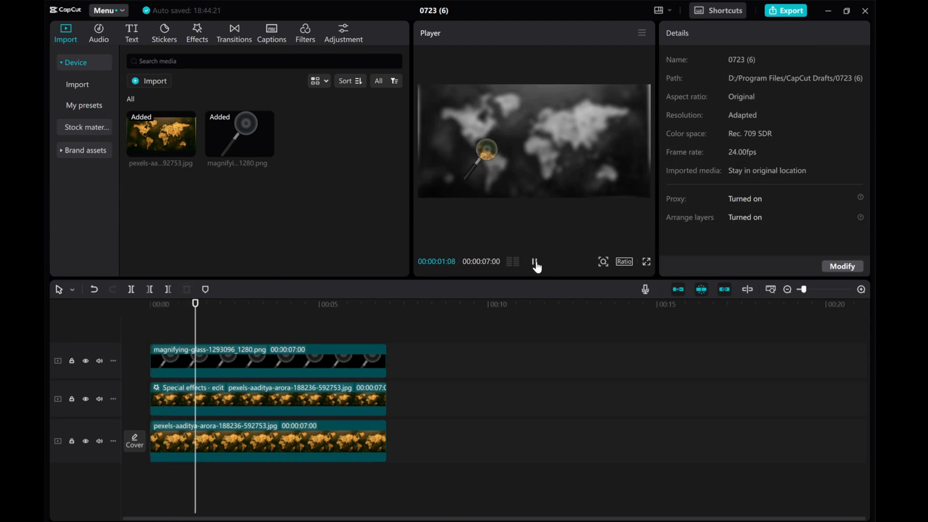
click(534, 262)
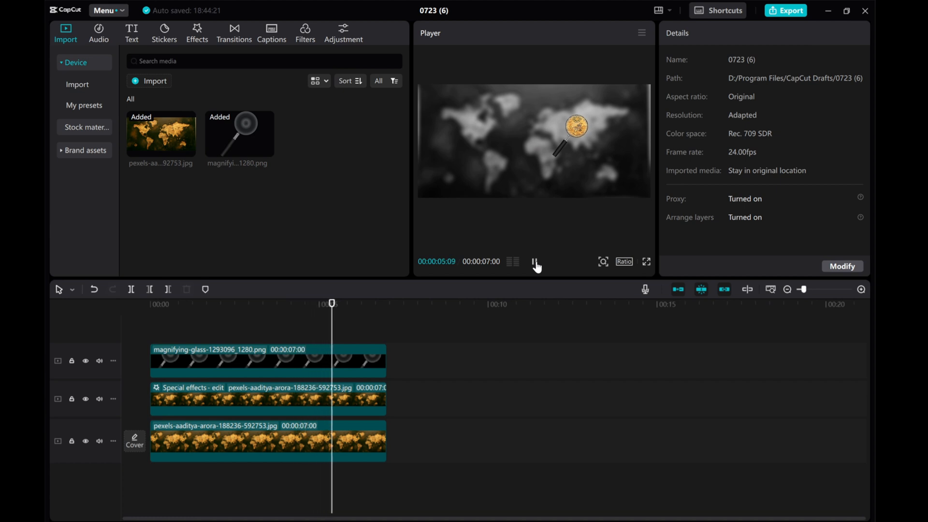
click(532, 262)
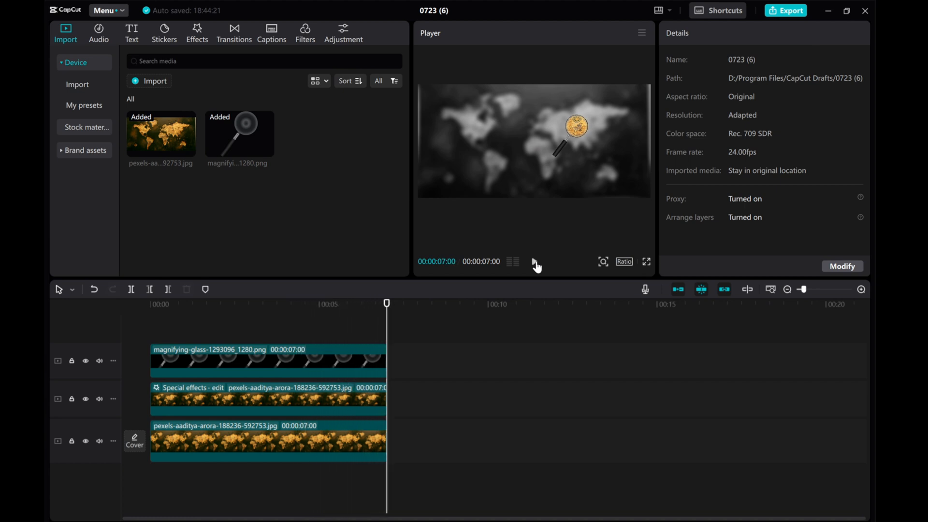
click(532, 262)
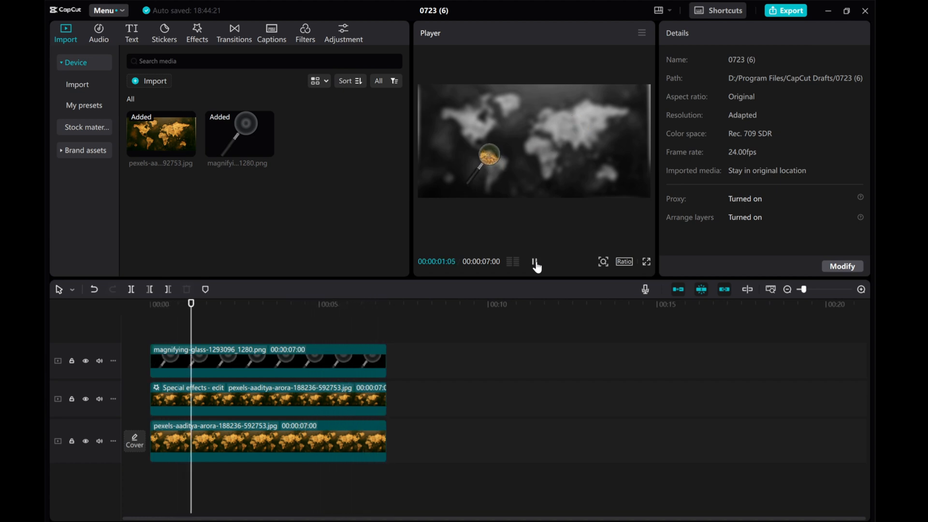